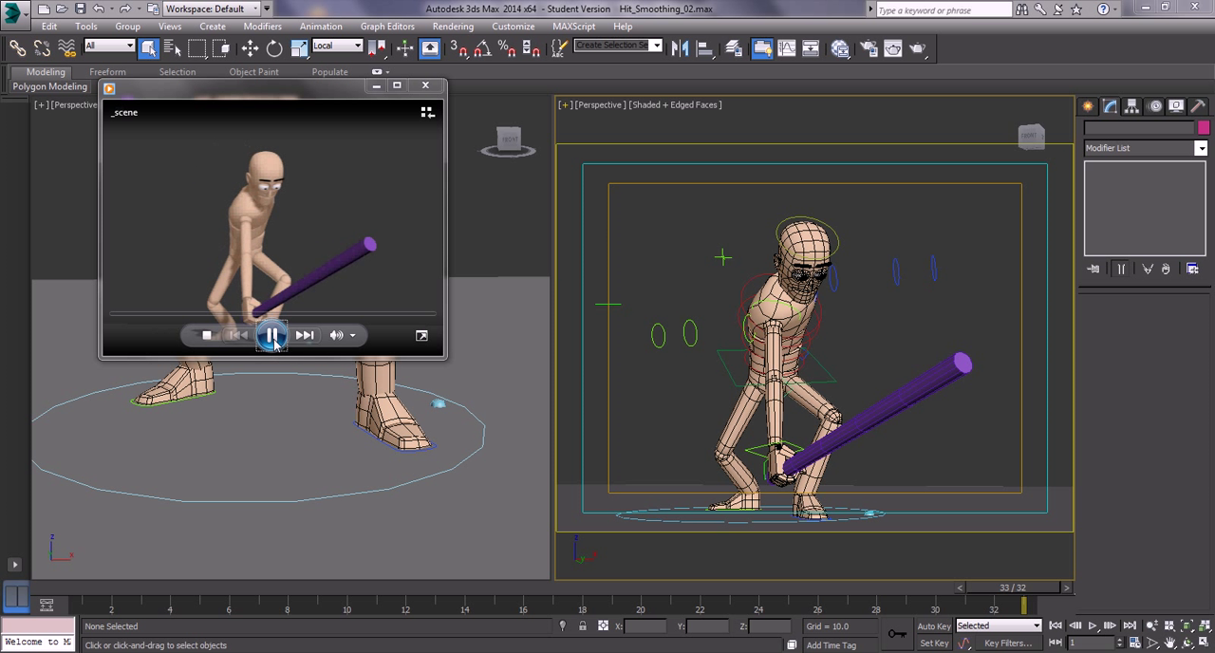
Step: Pause the swing preview and scrub the time slider to frame 9
left_click(271, 334)
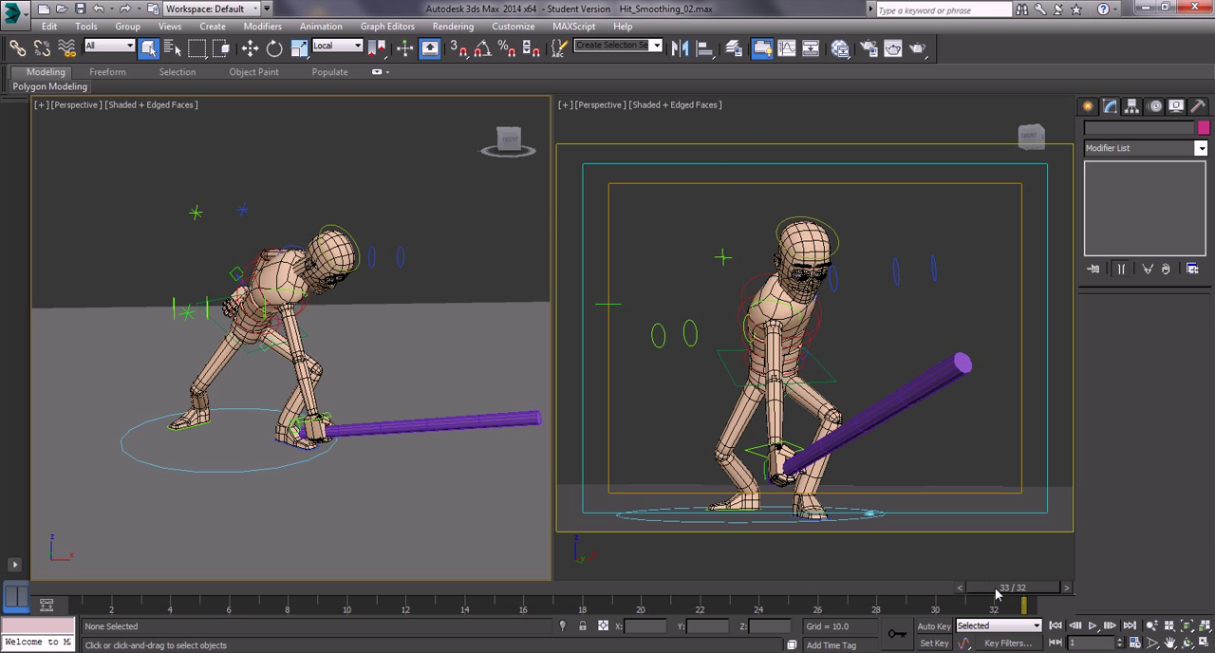
left_click_drag(997, 600, 437, 600)
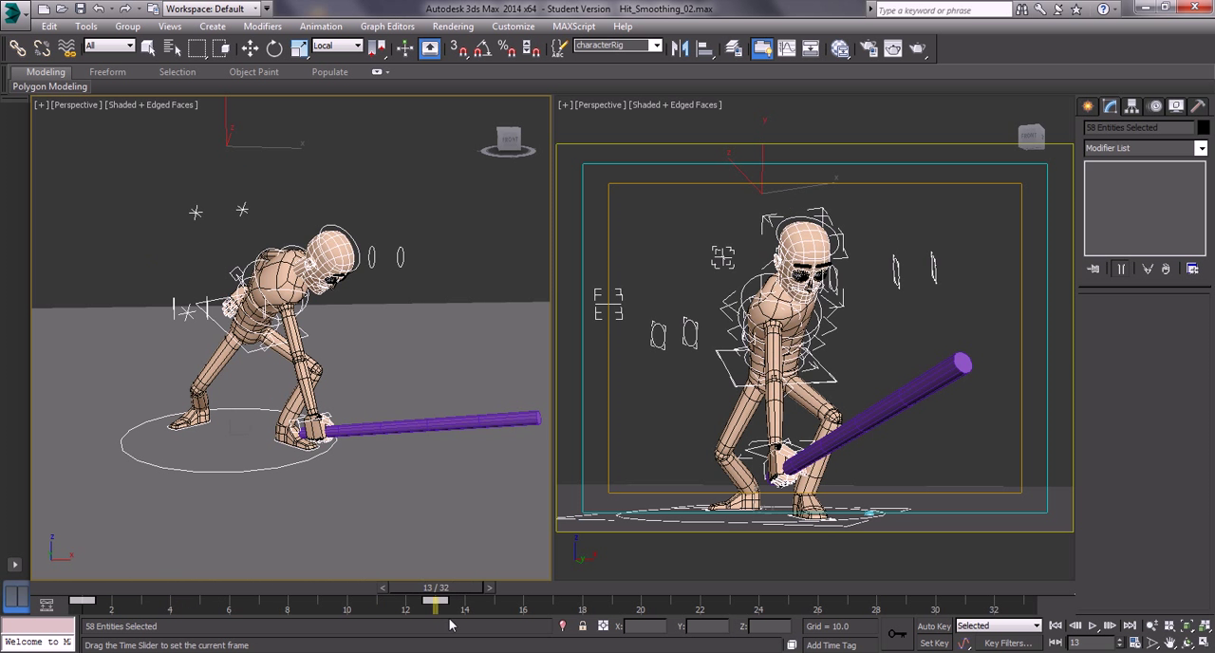
left_click_drag(435, 600, 318, 600)
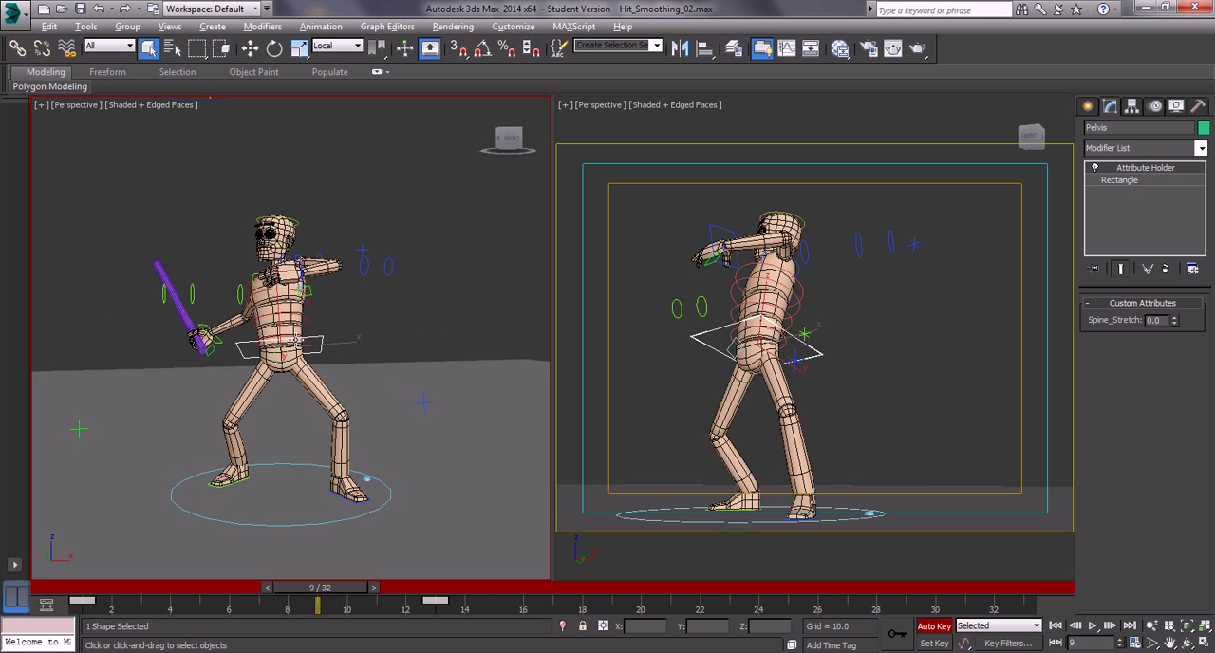
Step: Move the Pelvis control at frame 9 so the body leans forward
left_click(250, 48)
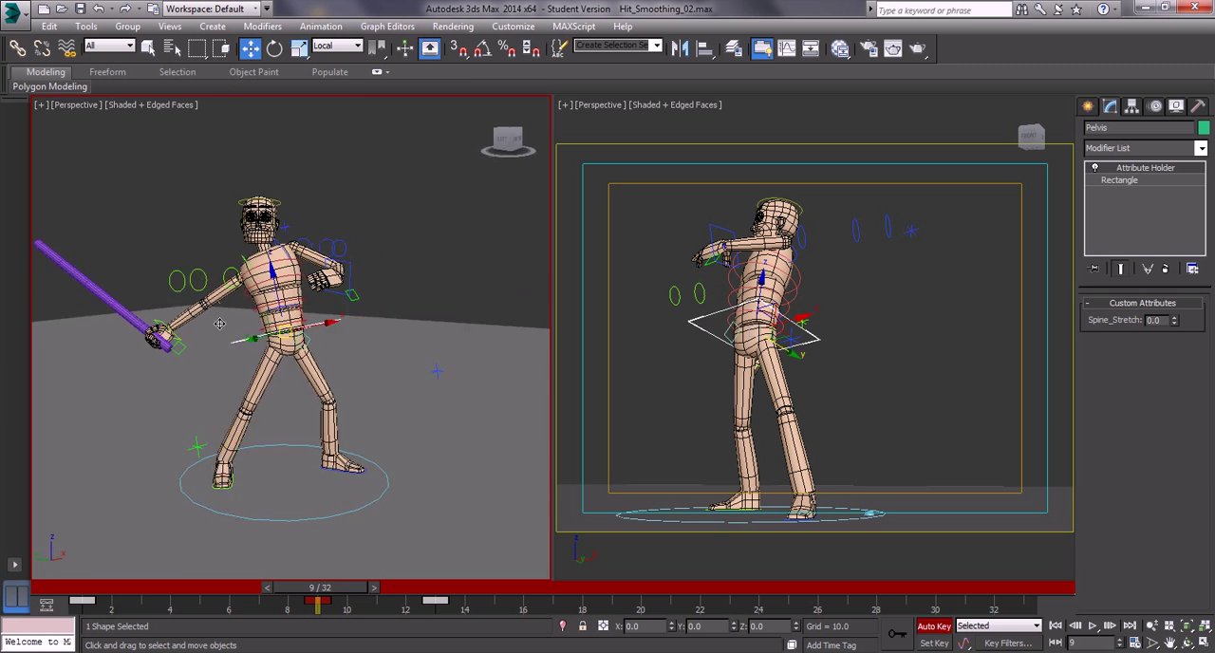
left_click_drag(317, 599, 319, 599)
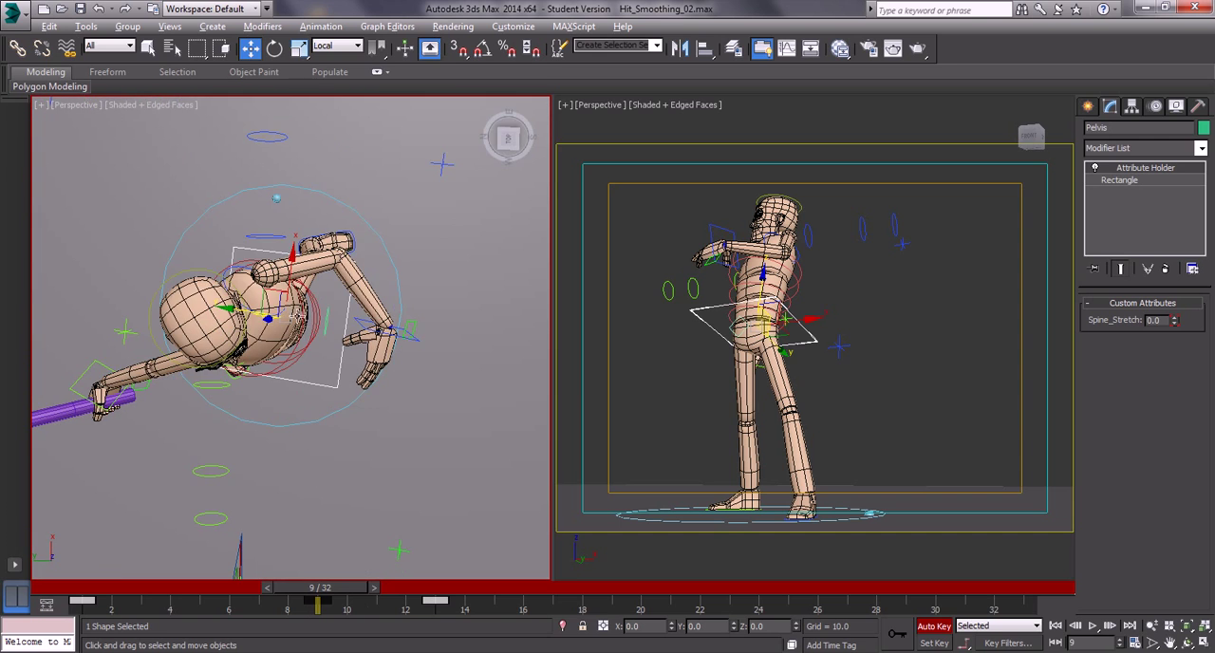
left_click_drag(318, 599, 435, 599)
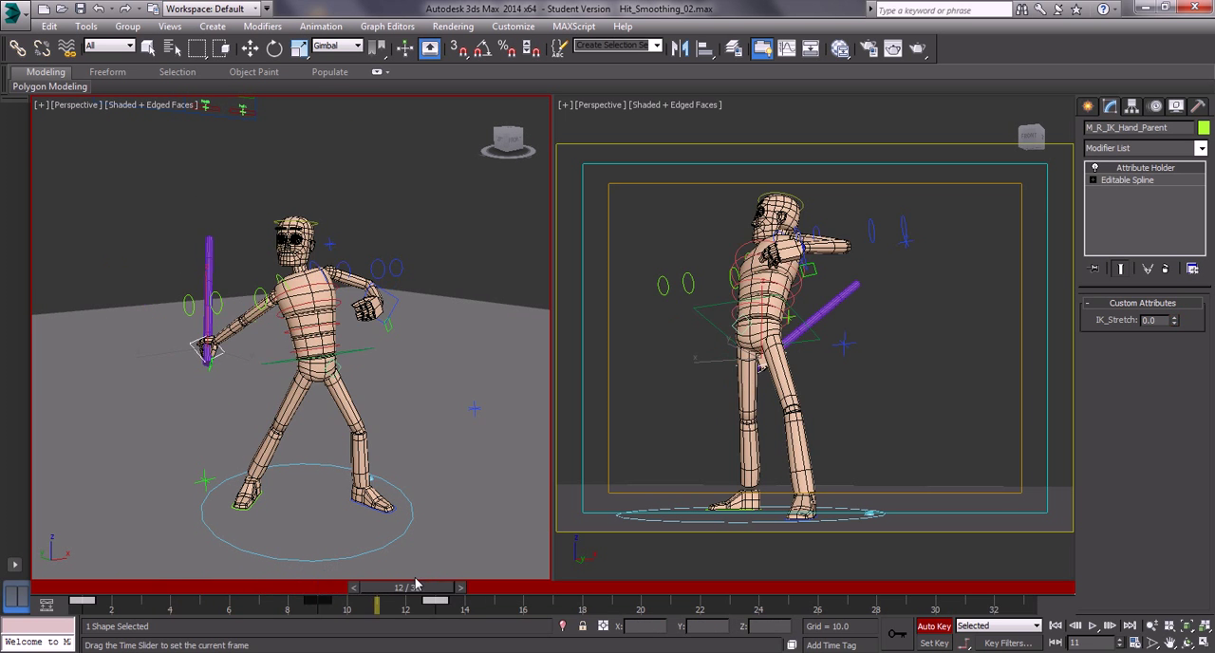
Step: Scrub to frame 9 and rotate the right hand control to tilt the bat back
left_click_drag(398, 600, 318, 599)
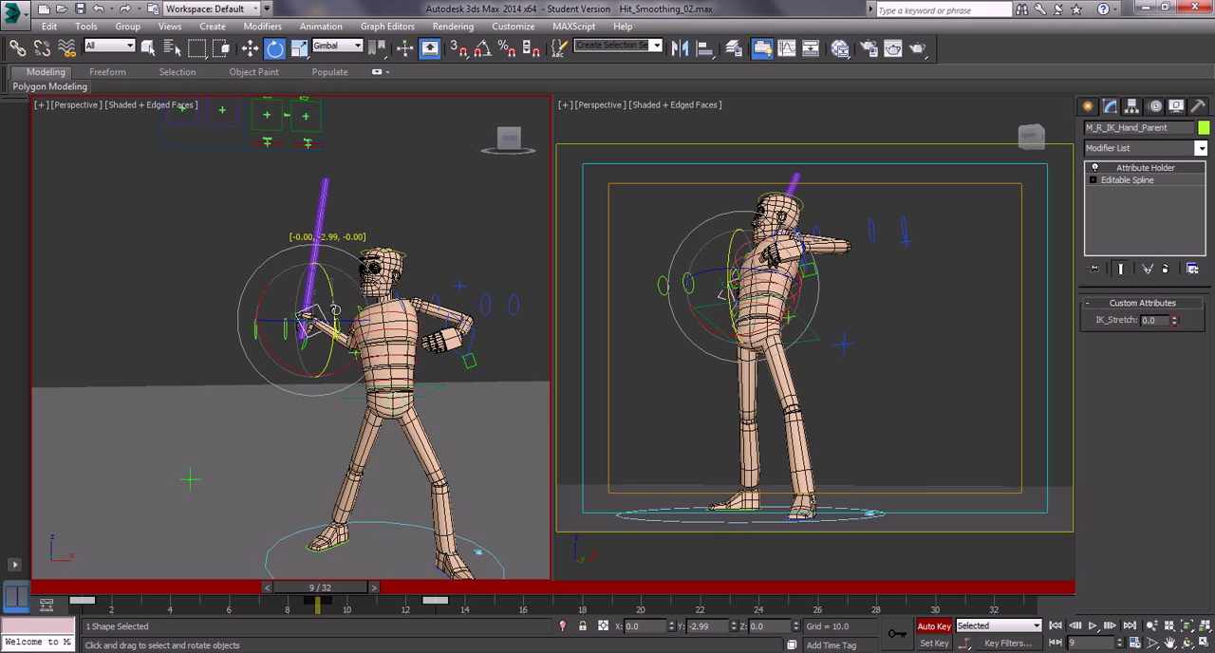
left_click_drag(313, 600, 347, 600)
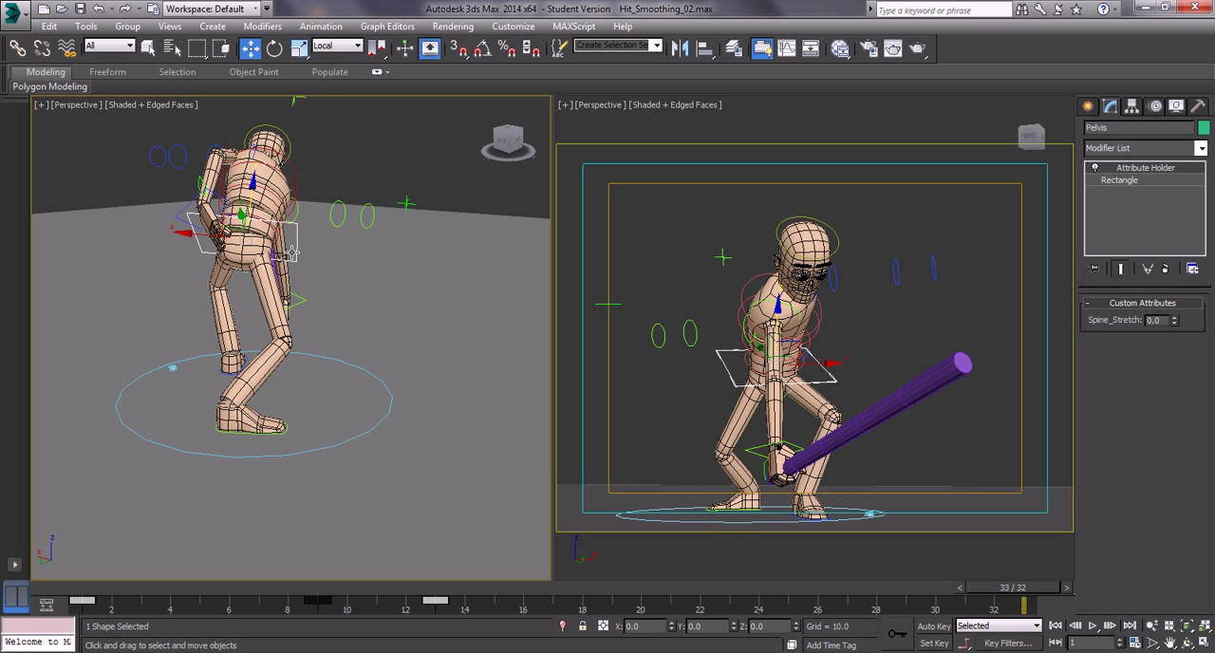
Step: Return to frame 14 to check the bent-forward pose with the low bat
left_click_drag(1020, 599, 465, 599)
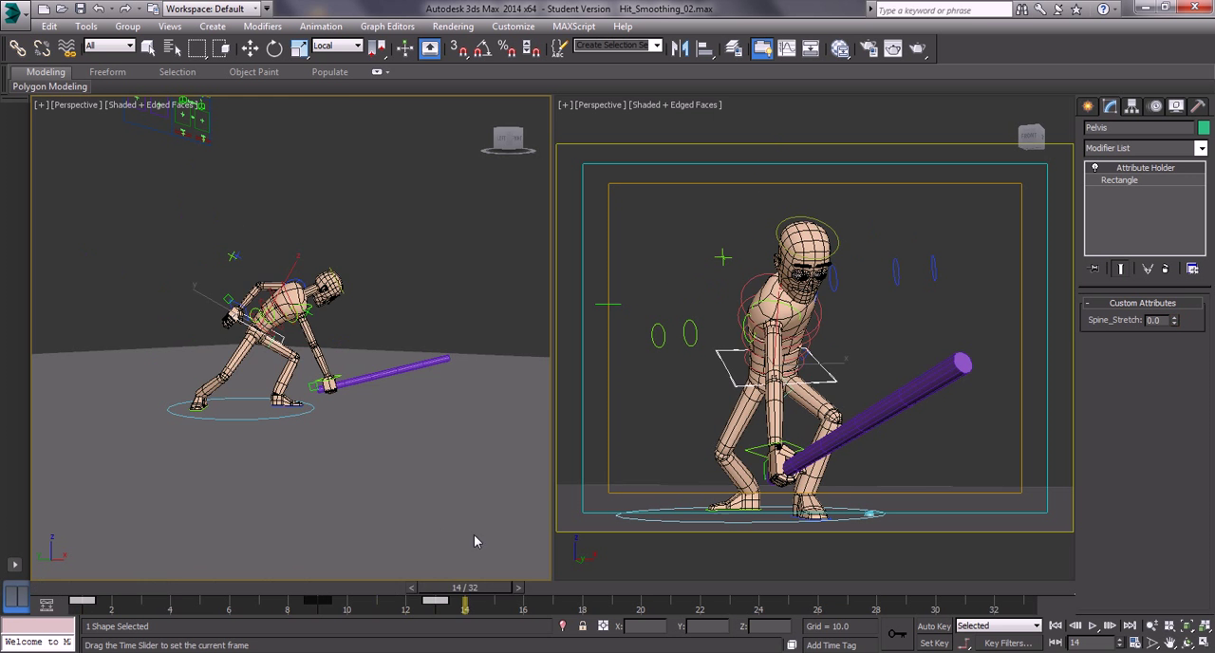